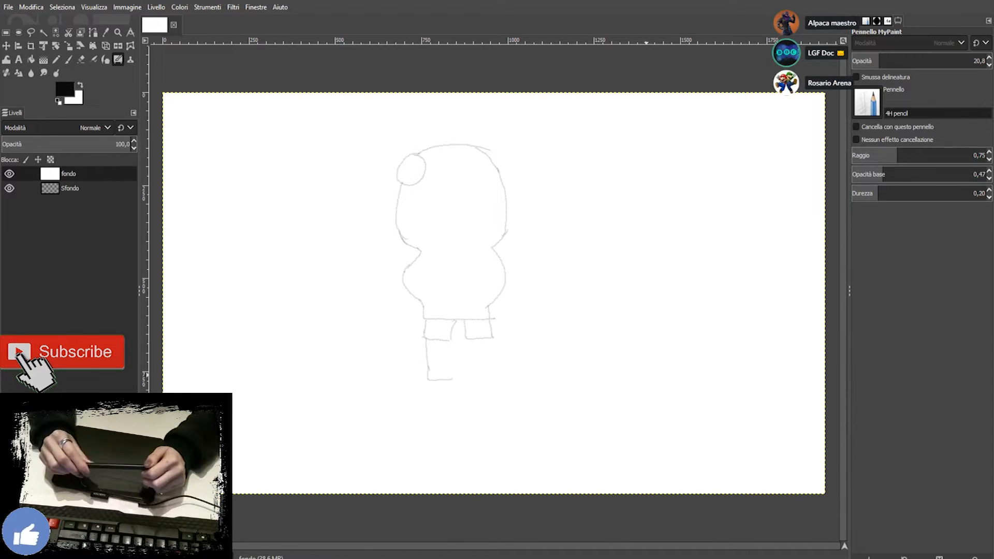
Refine the character's pencil outline with the MyPaint pencil brush
{"action": "left_click_drag", "start_coordinate": [454, 329], "coordinate": [495, 374]}
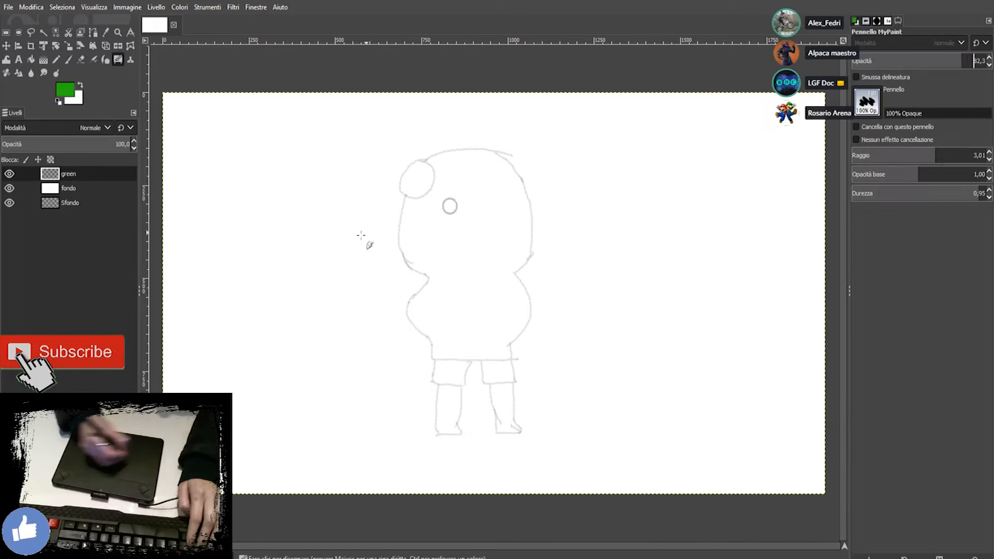
Paint the hood green, then fuzzy-select the lighter face patch for shading
{"action": "left_click_drag", "start_coordinate": [418, 178], "coordinate": [526, 298]}
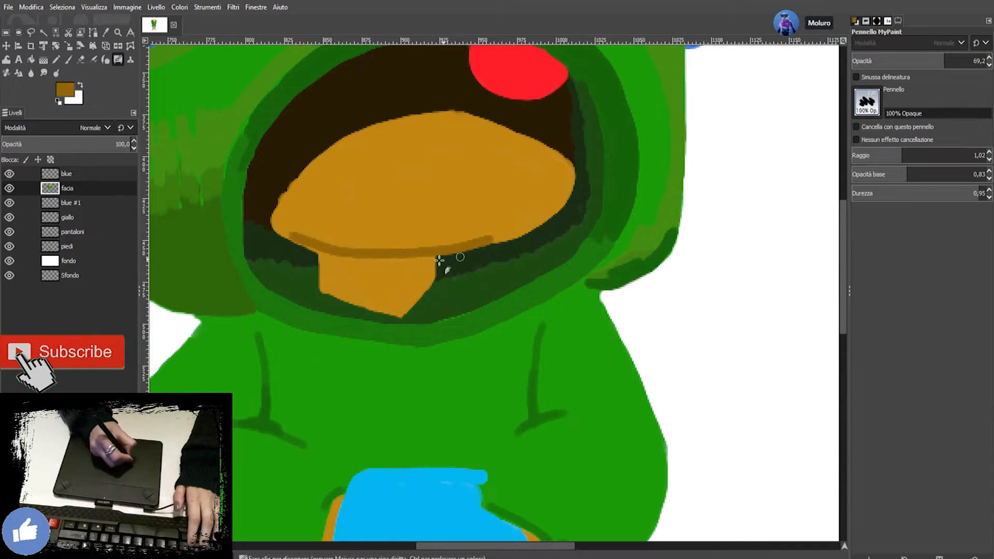
{"action": "left_click", "coordinate": [44, 32]}
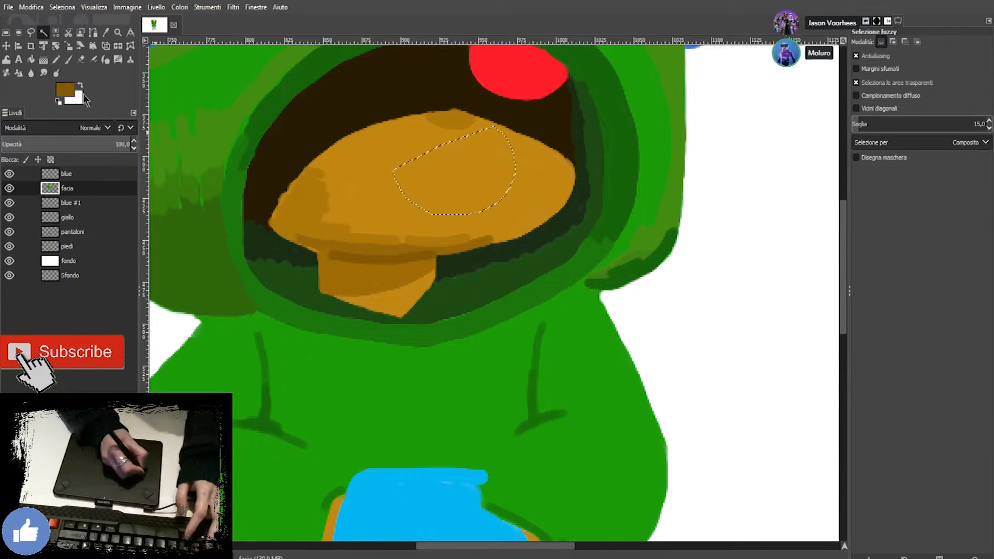